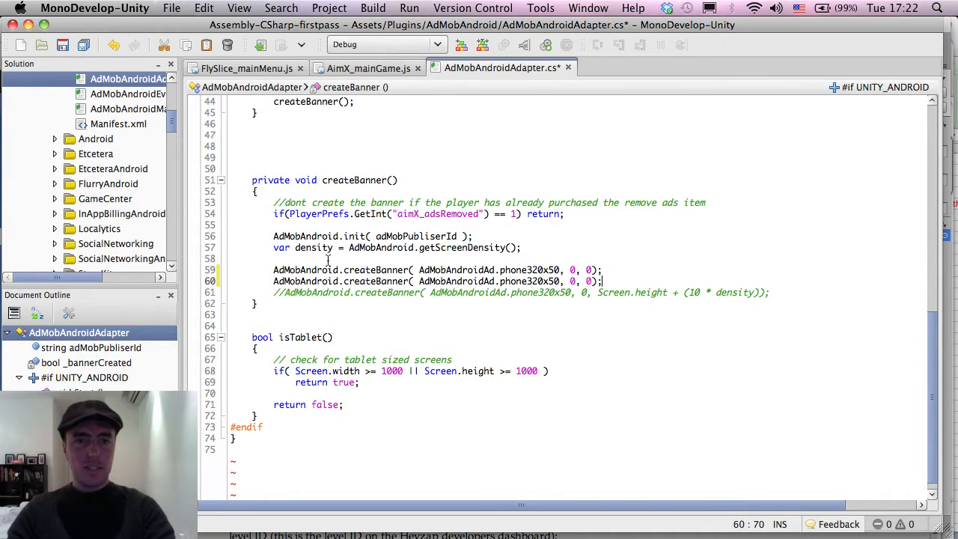
- Comment out line 59's banner call and set line 60's last argument to Screen.width - (320 * density)
left_click(274, 270)
type("//")
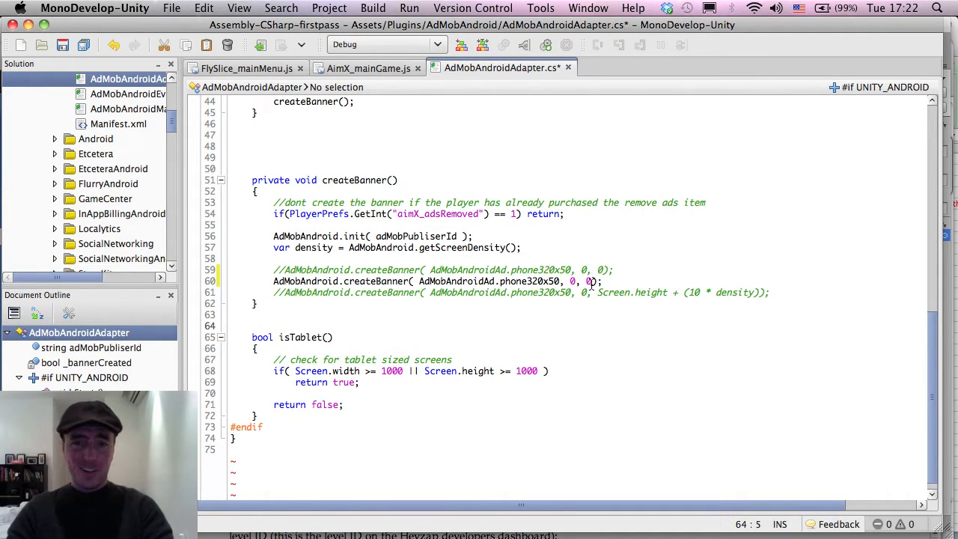
left_click(589, 281)
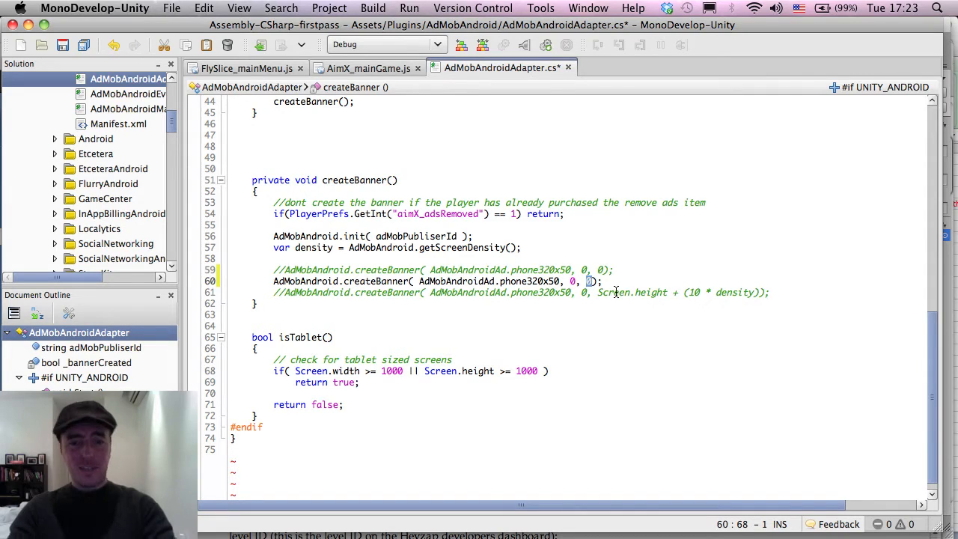
type("Screen.width")
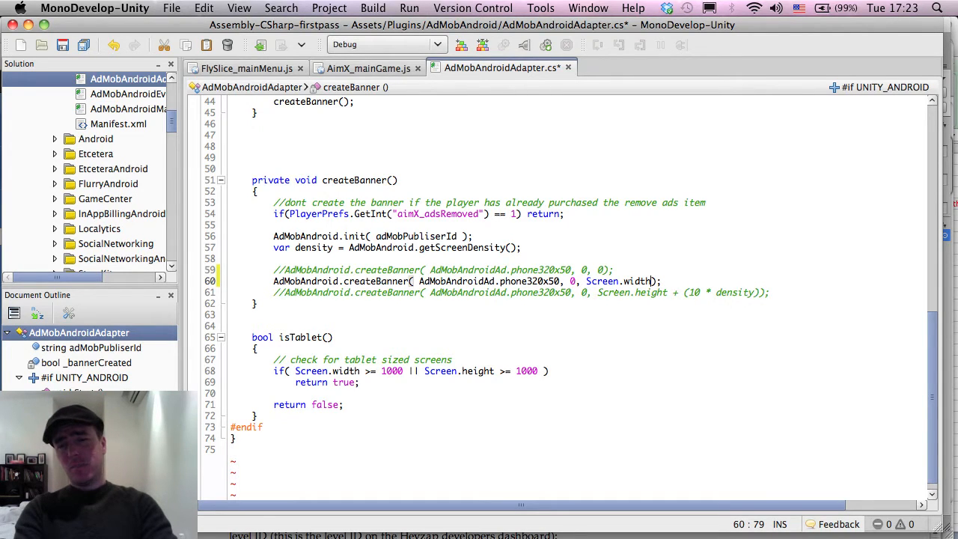
type("-")
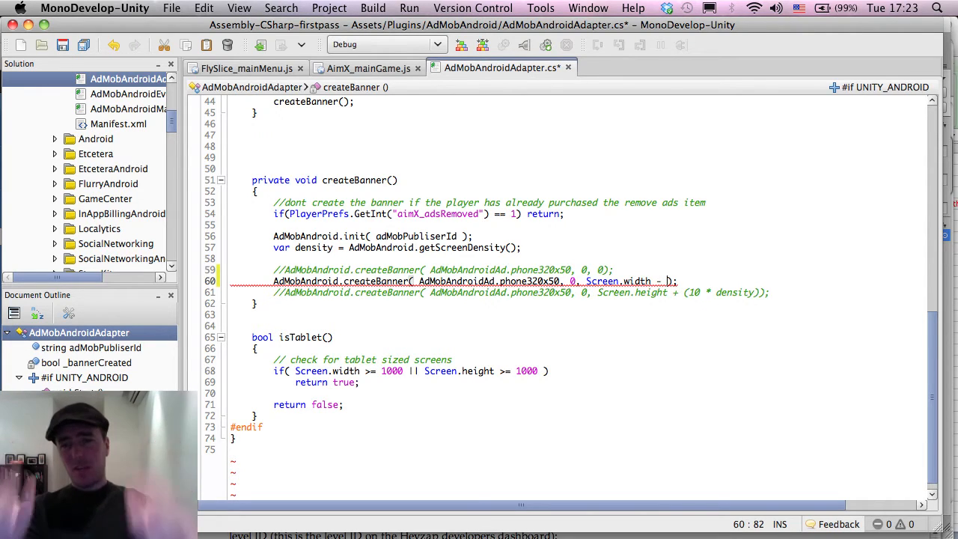
type("0")
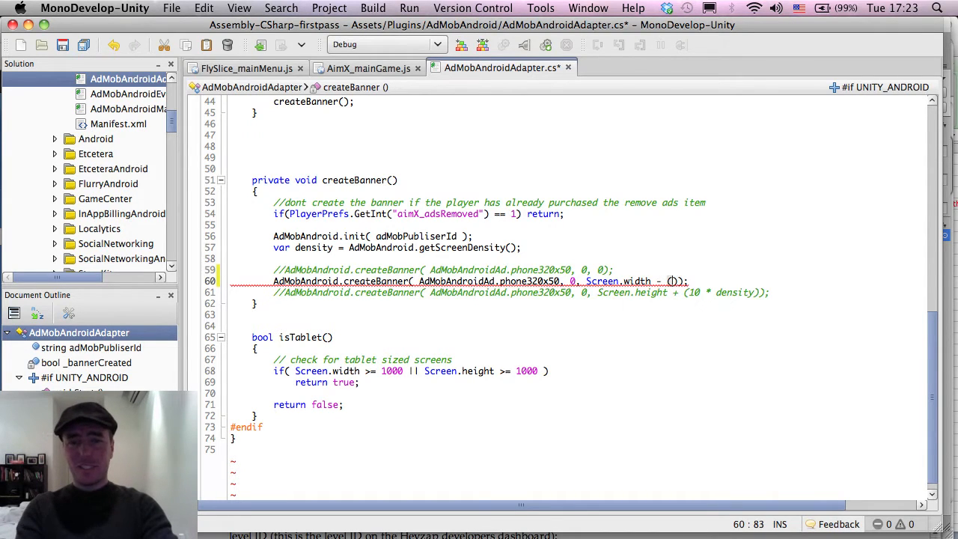
type("320")
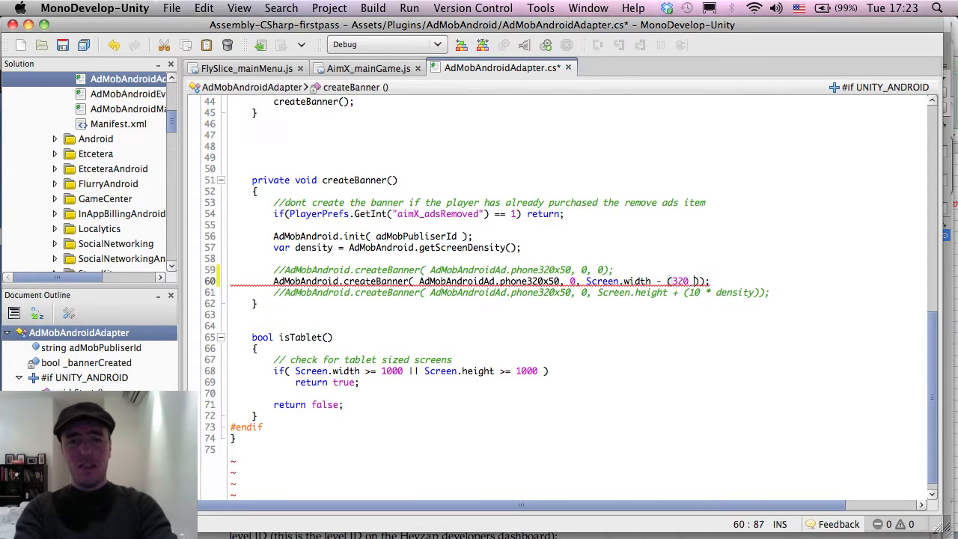
type("*")
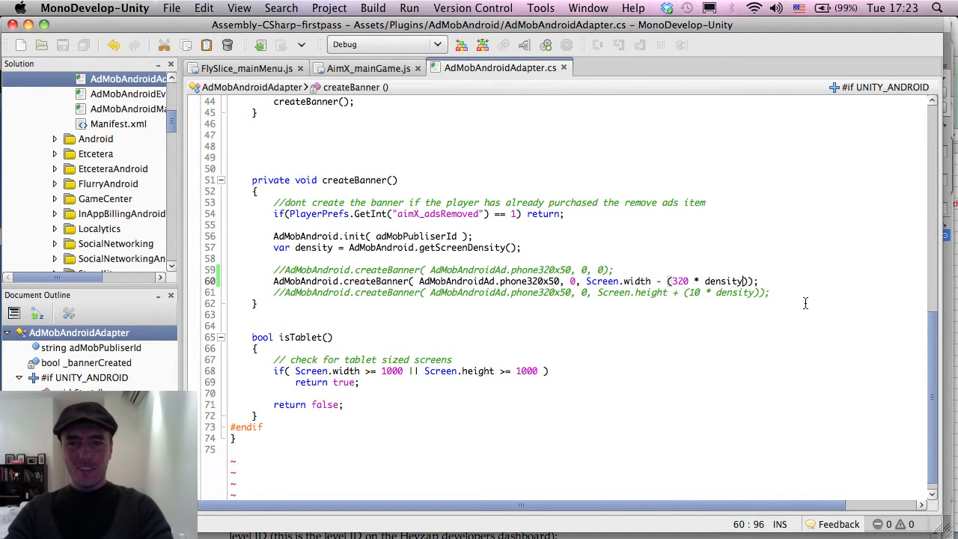
mouse_move(719, 343)
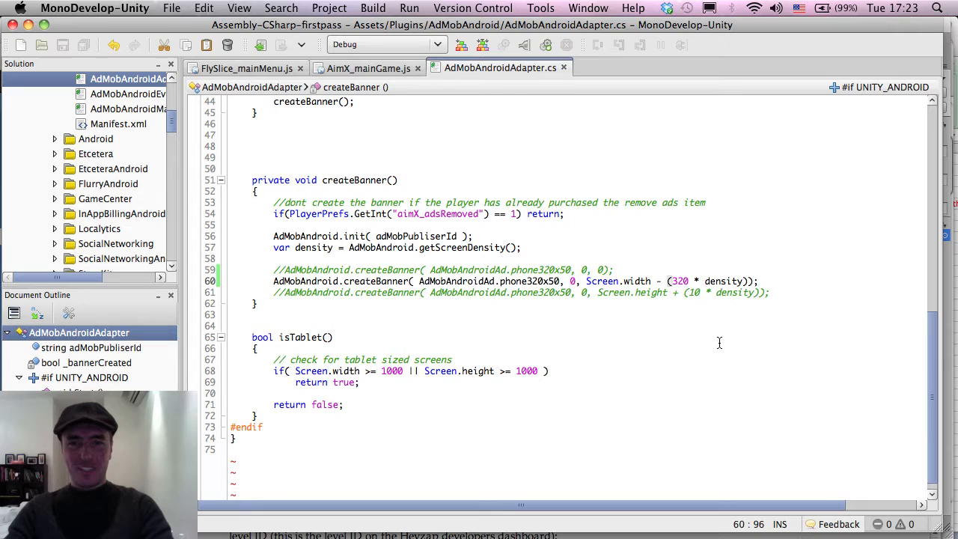
- Replace the banner call's second argument 0 with 5, highlighting phone320x50 and density while explaining
left_click(575, 281)
type("5")
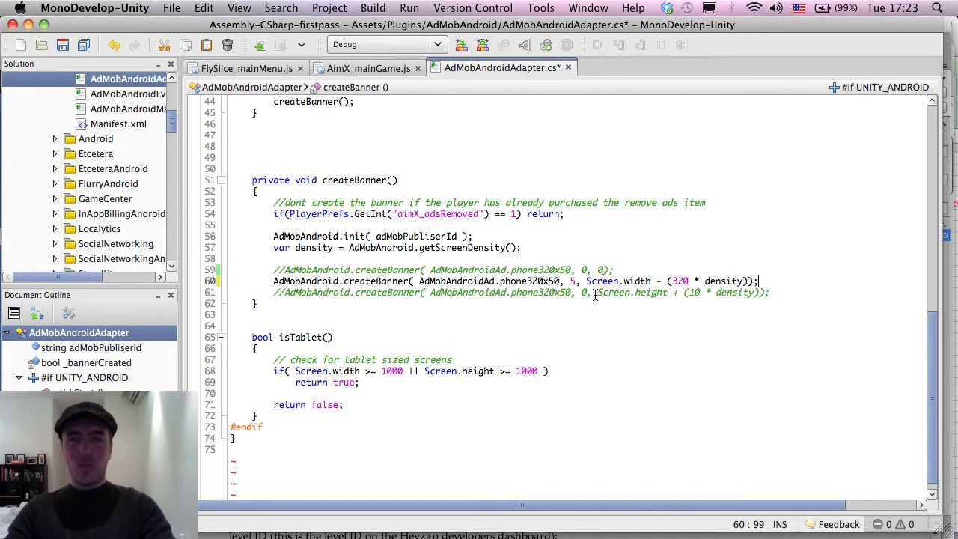
left_click(560, 280)
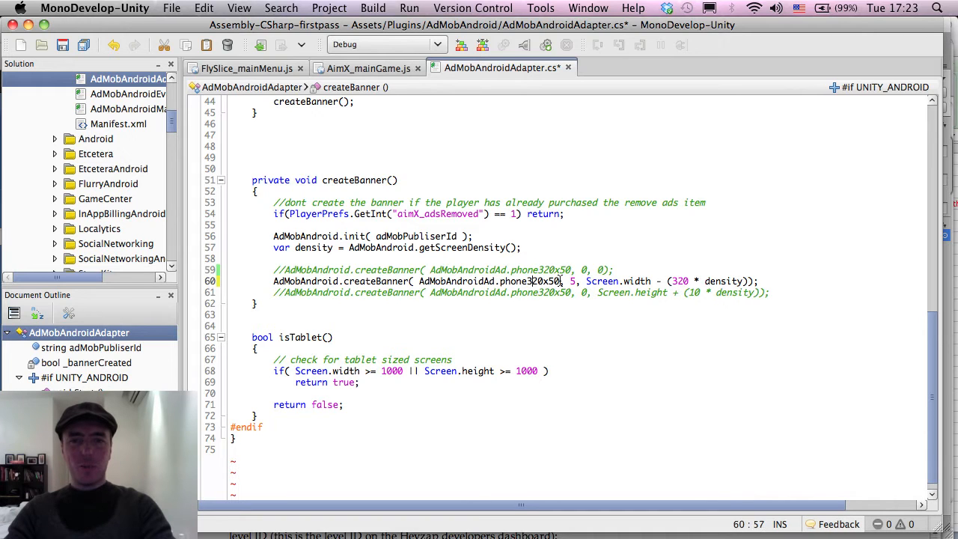
double_click(530, 281)
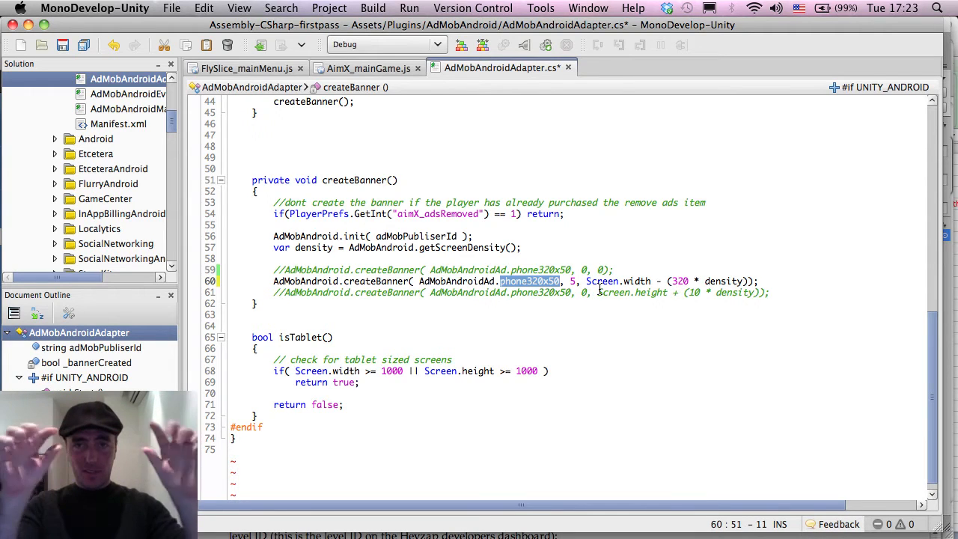
left_click(602, 281)
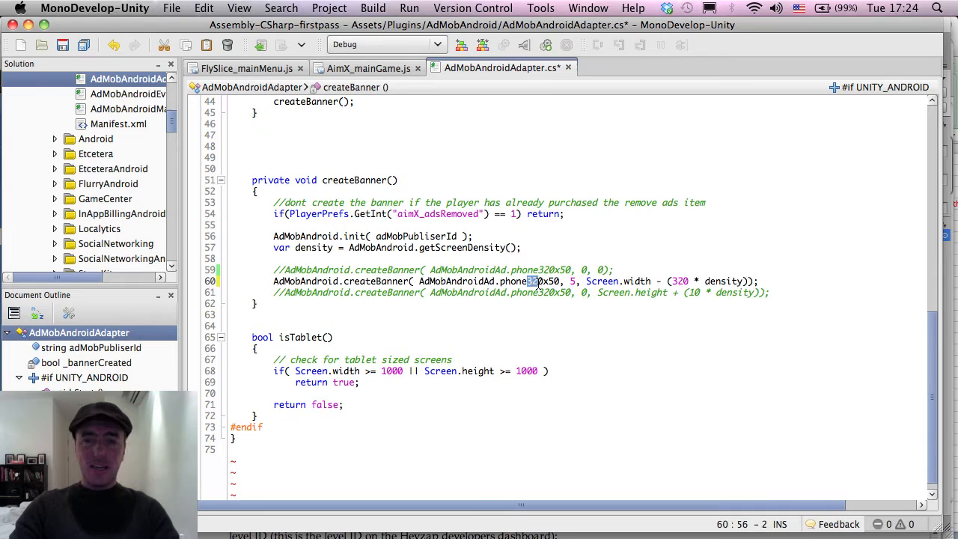
double_click(723, 281)
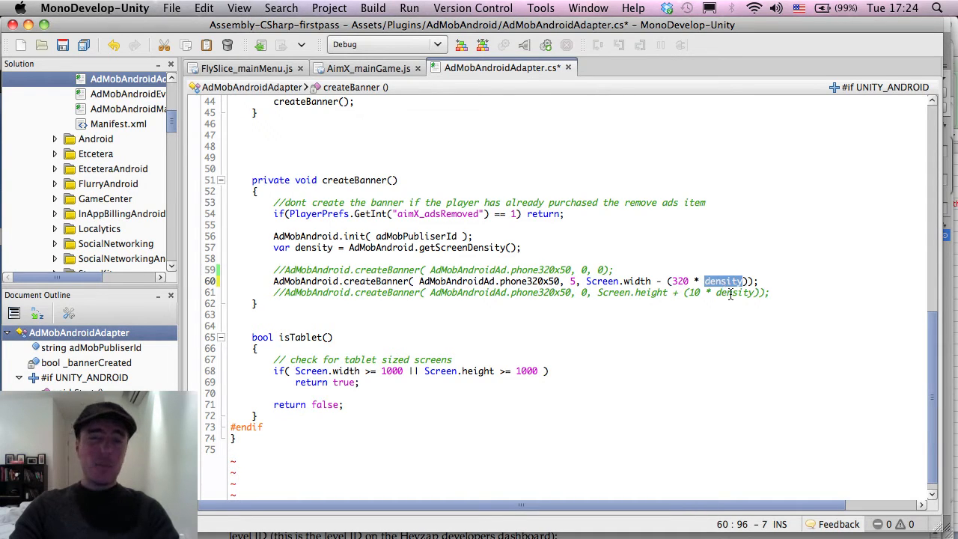
mouse_move(722, 292)
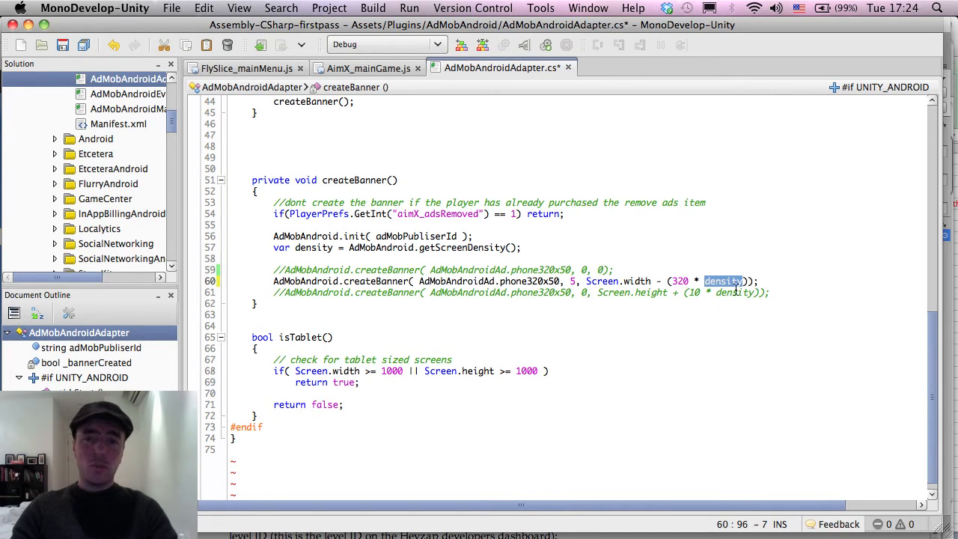
mouse_move(730, 270)
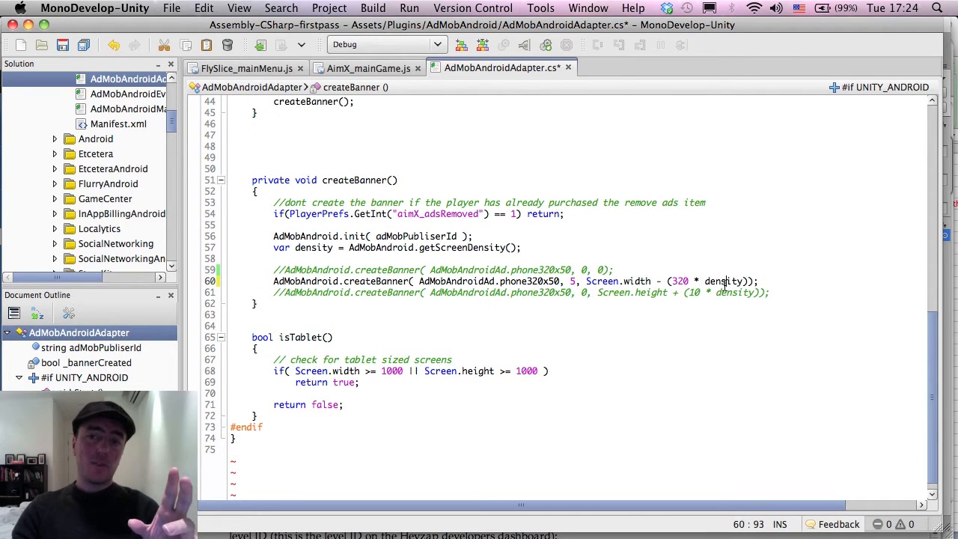
double_click(723, 280)
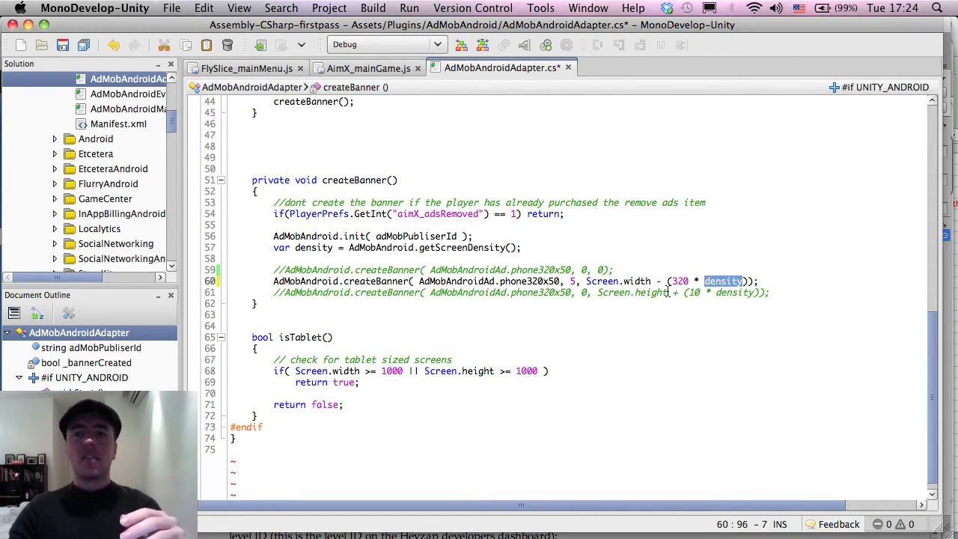
mouse_move(637, 281)
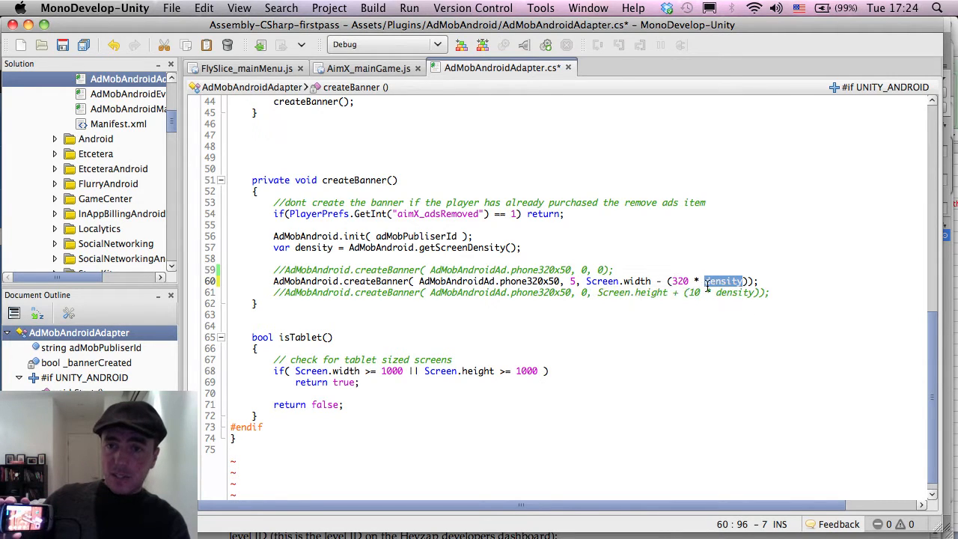
mouse_move(724, 281)
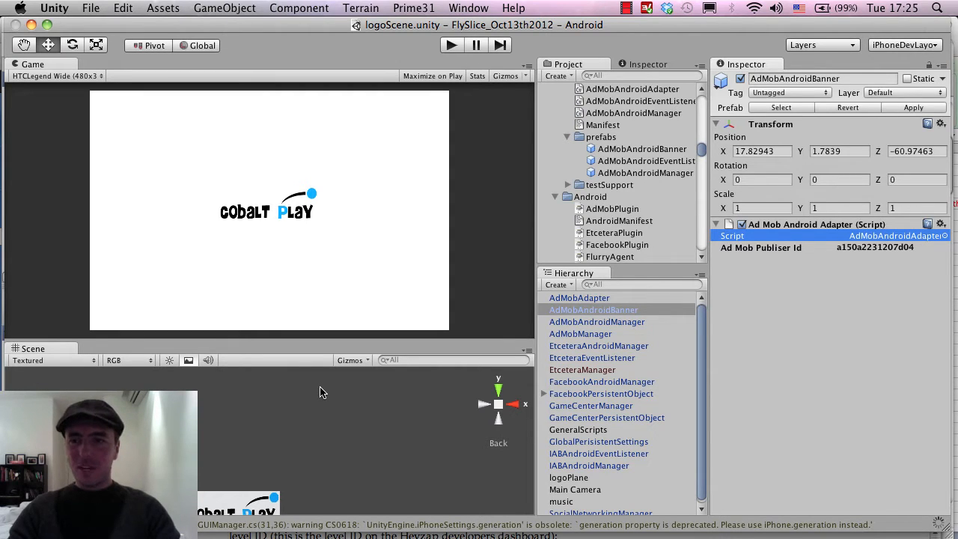
mouse_move(252, 320)
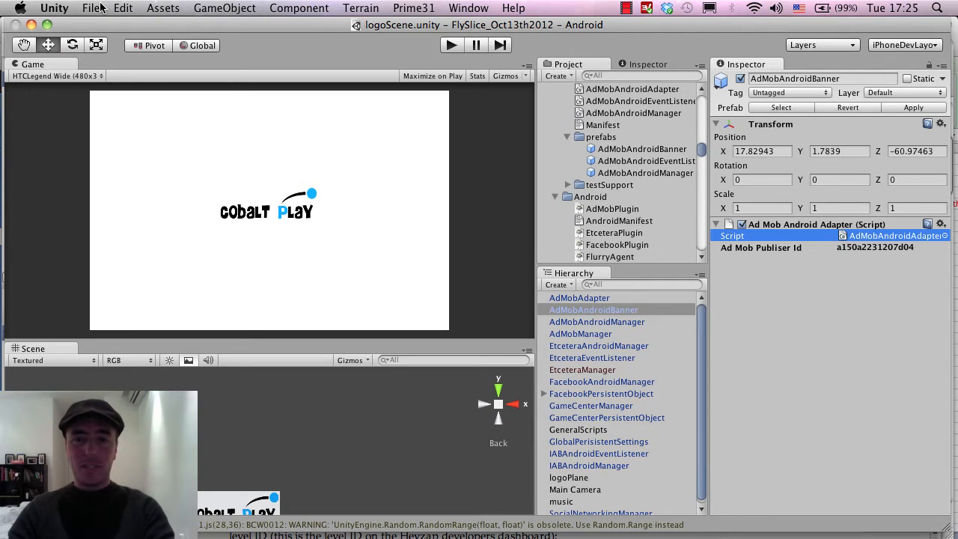
left_click(91, 9)
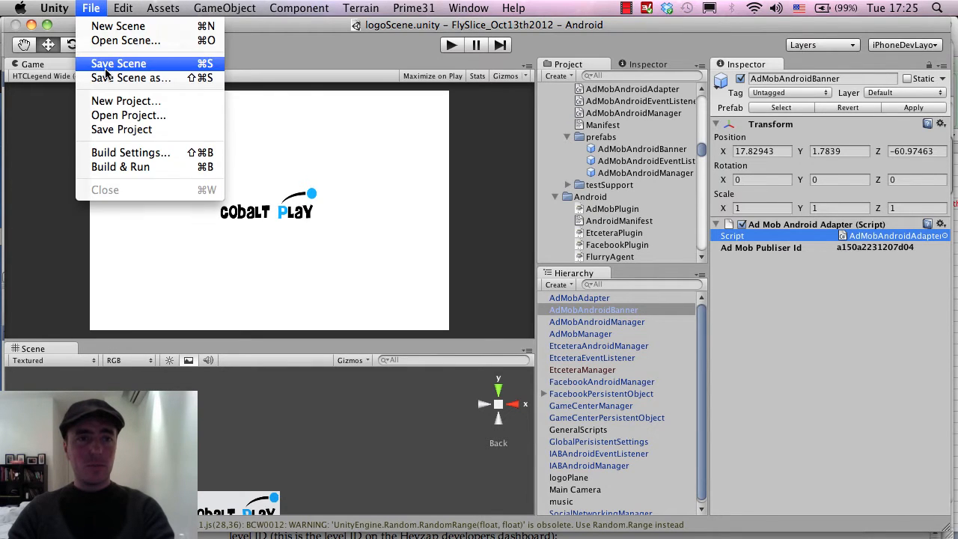
mouse_move(82, 13)
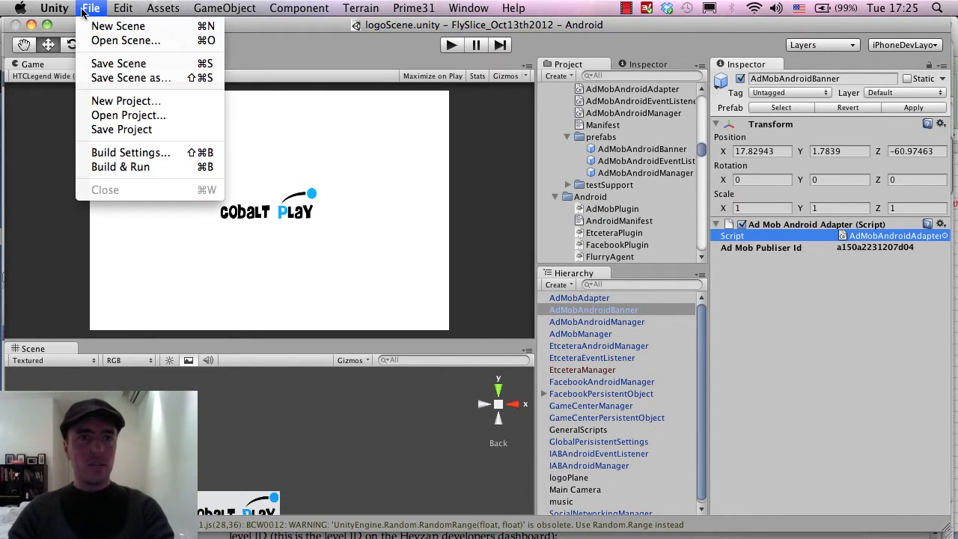
left_click(235, 188)
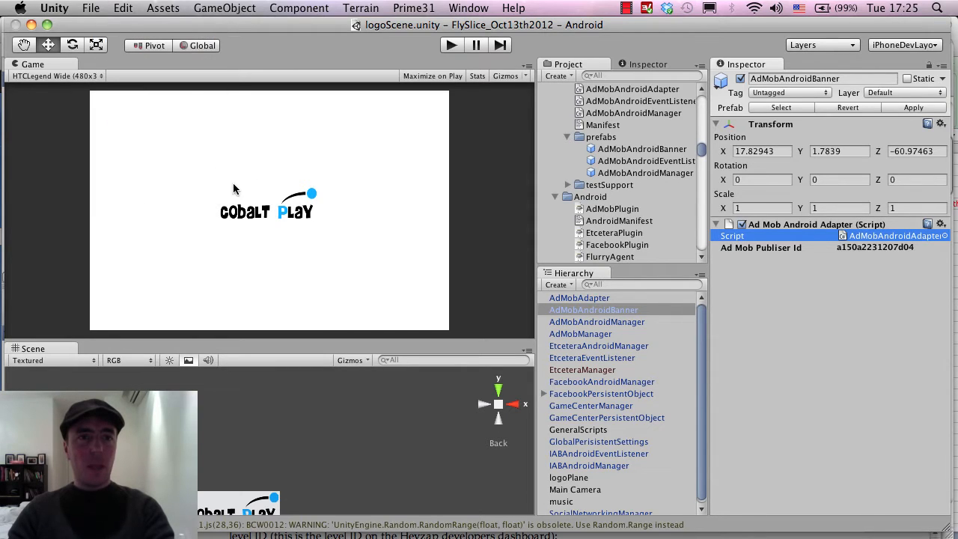
mouse_move(192, 105)
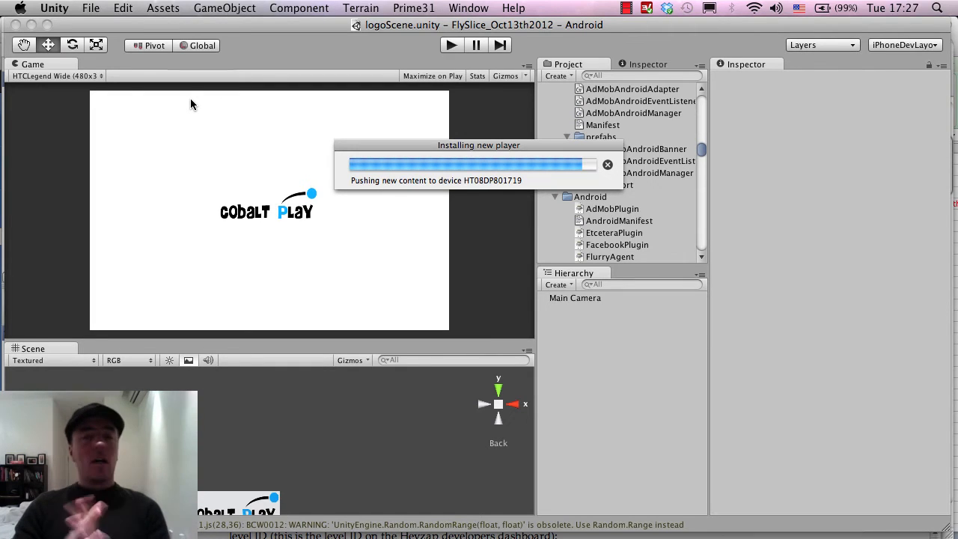
mouse_move(220, 41)
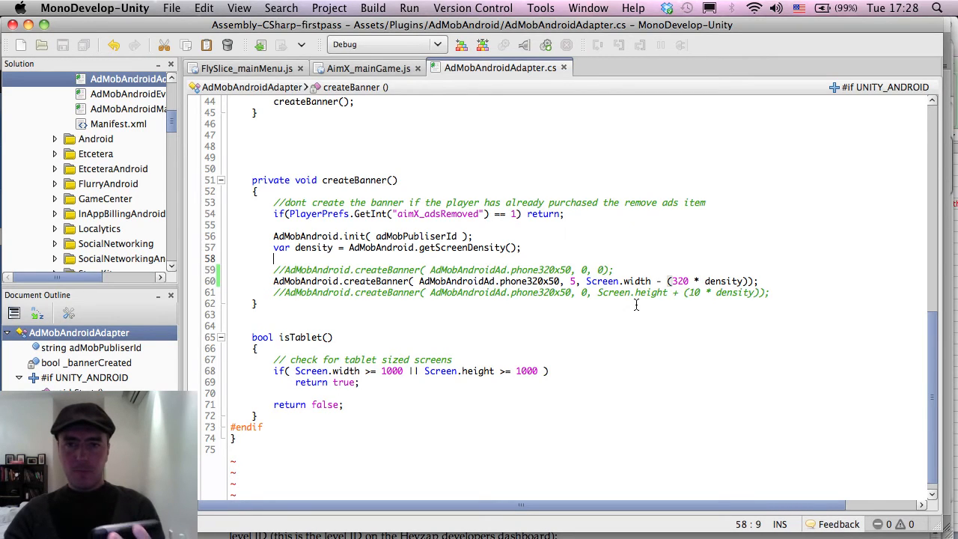
mouse_move(502, 329)
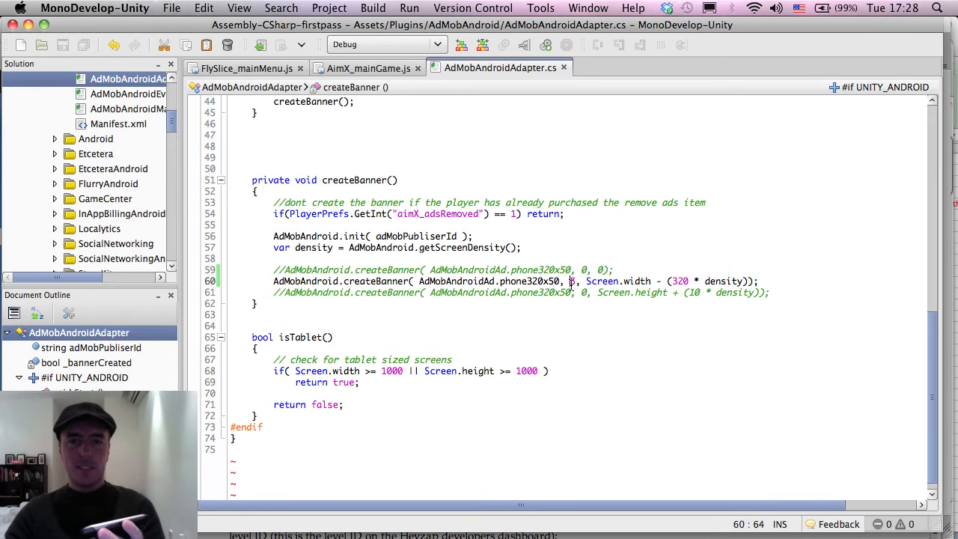
mouse_move(575, 282)
type(", ")
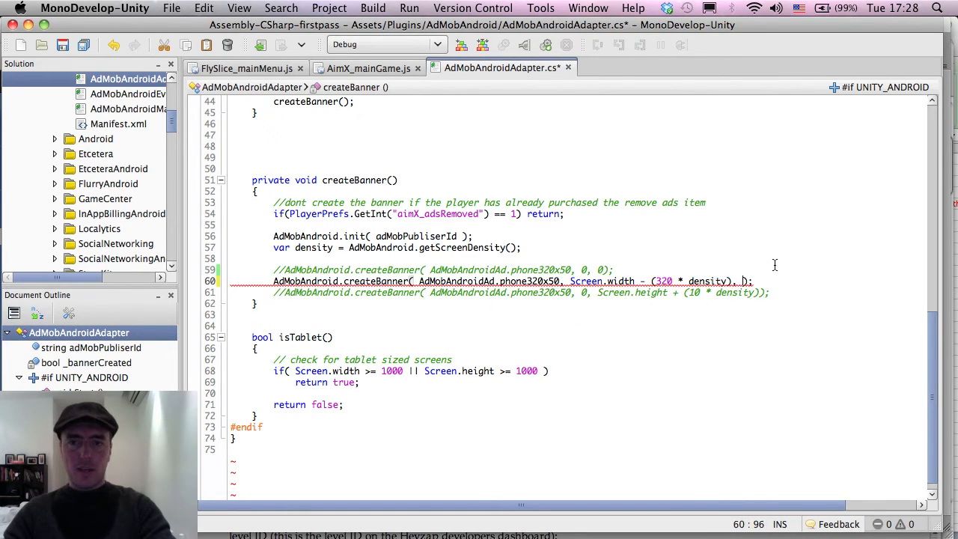
- Type 5 as the createBanner y argument after Screen.width - (320 * density)
type("5")
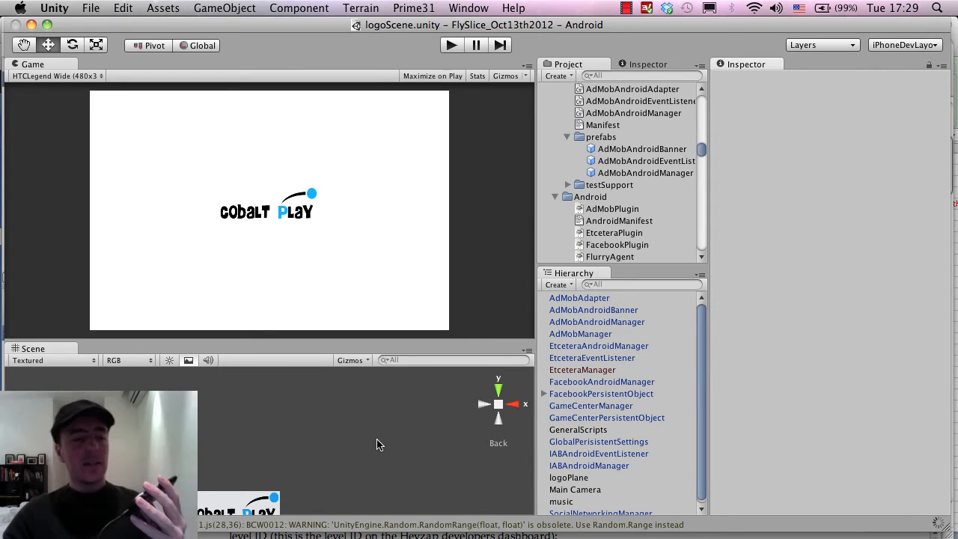
mouse_move(431, 120)
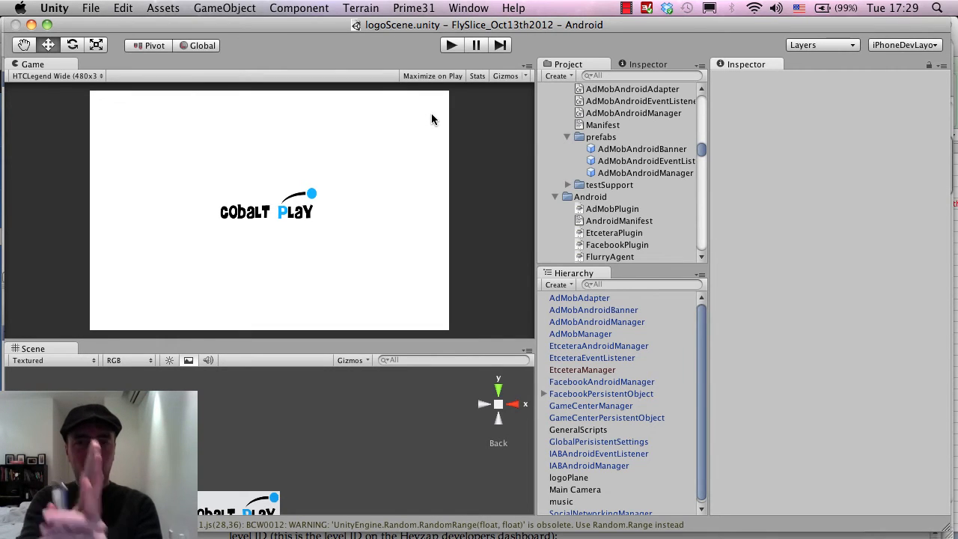
mouse_move(669, 192)
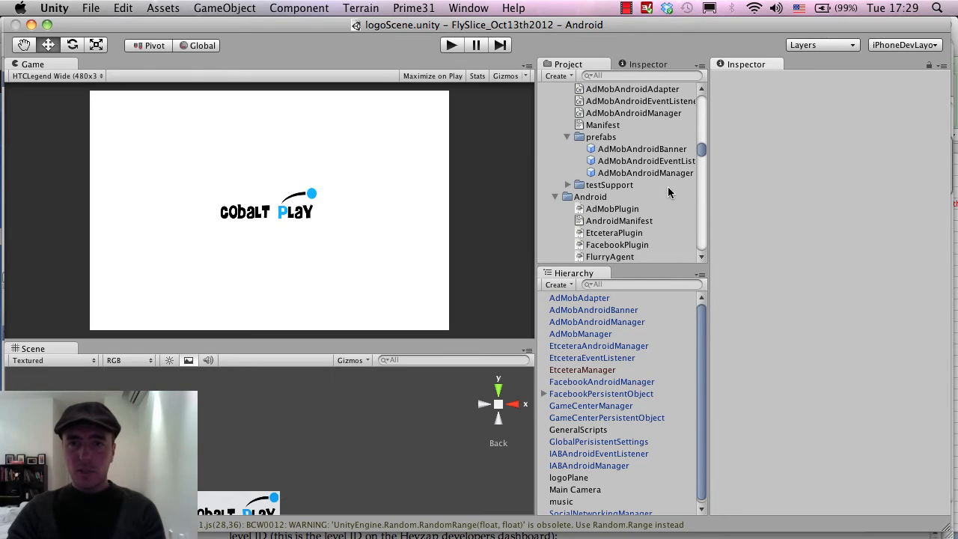
- Search the Project for 'flys' and open the flySlice_mainMenu scene
left_click(636, 75)
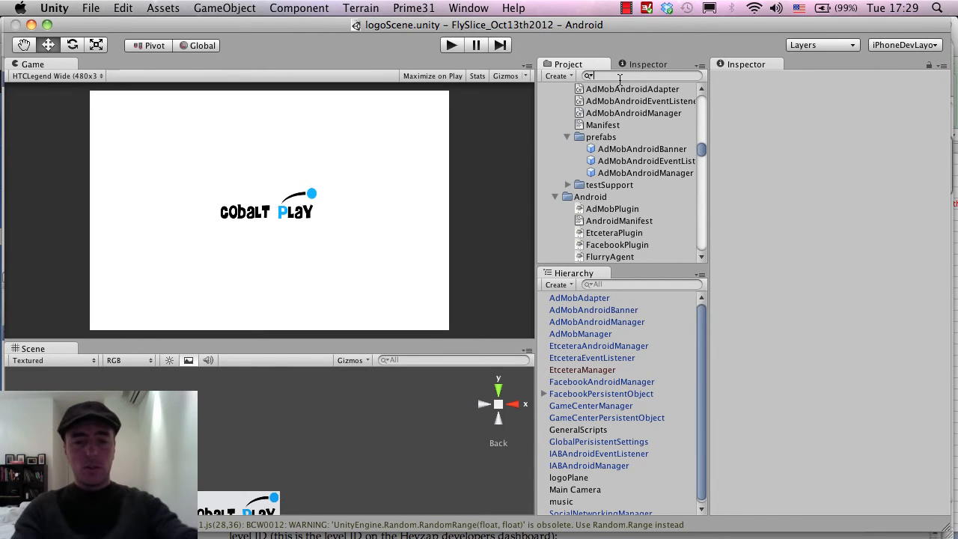
type("flys")
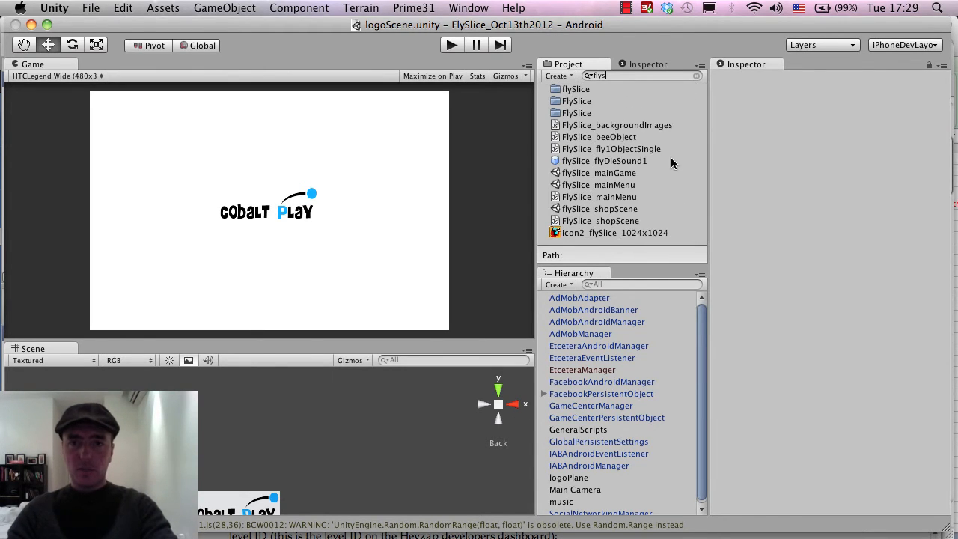
double_click(599, 173)
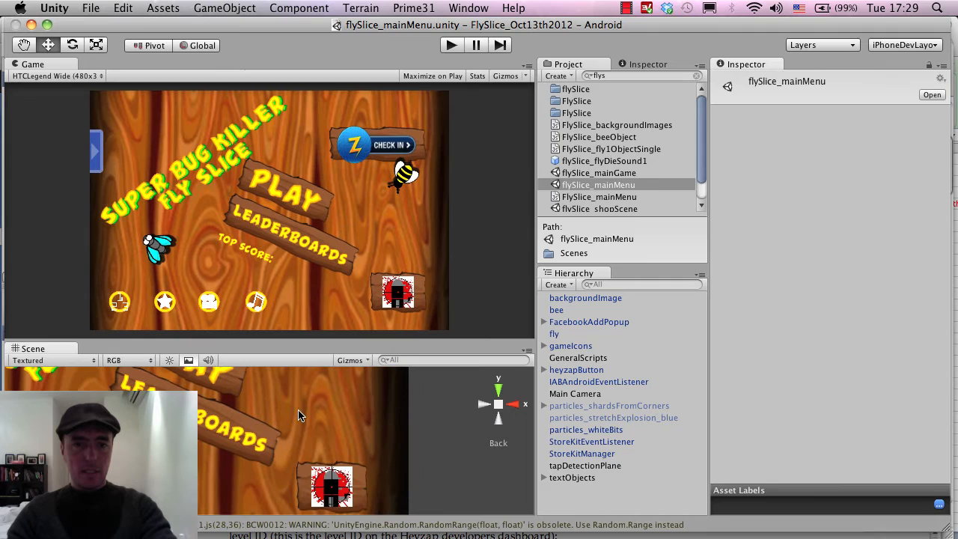
- Select gameIcons and move the sniper icon's woodBoard to a new position in the Scene view
left_click(571, 345)
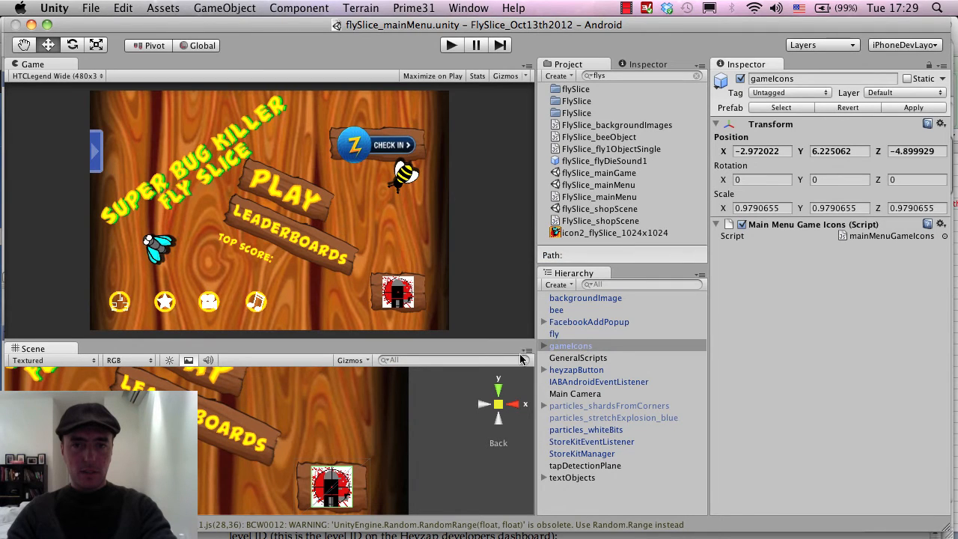
mouse_move(374, 485)
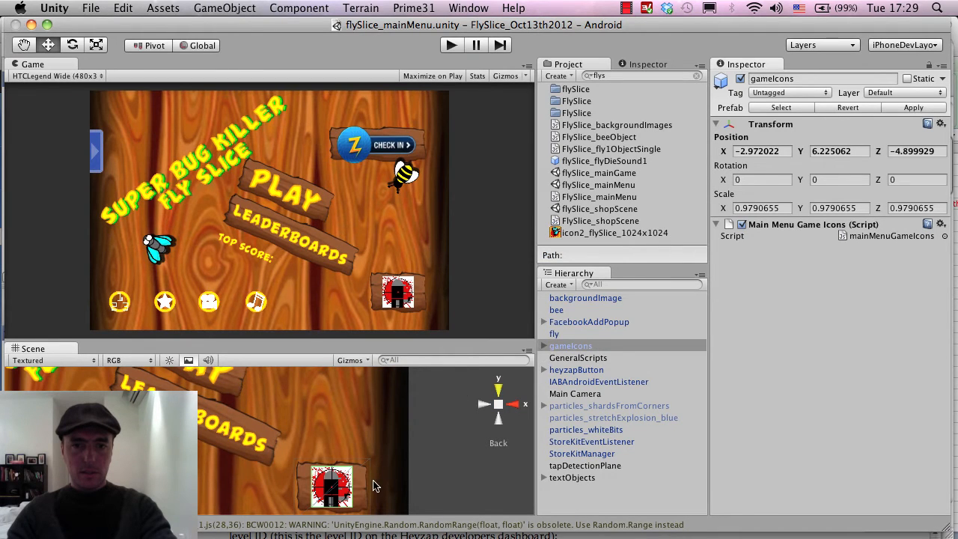
left_click(595, 438)
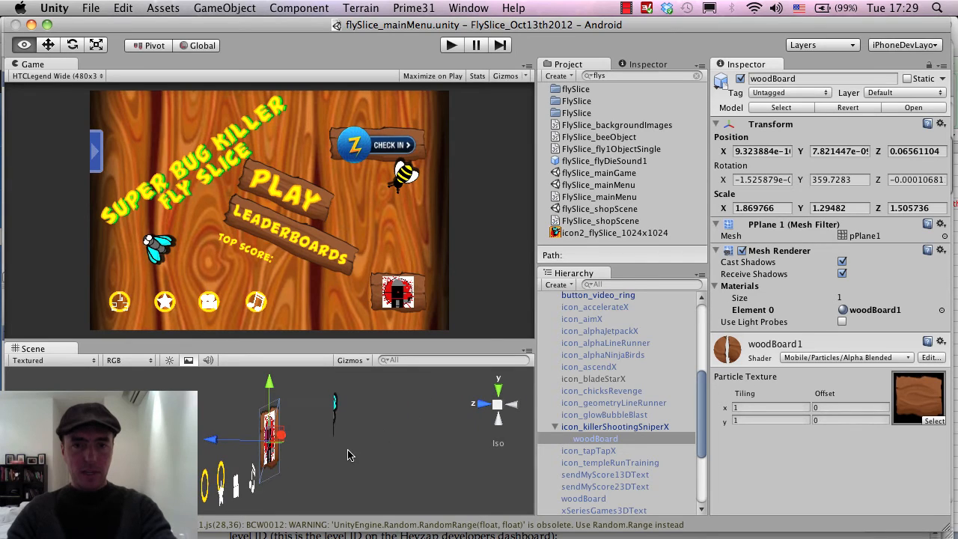
left_click(595, 438)
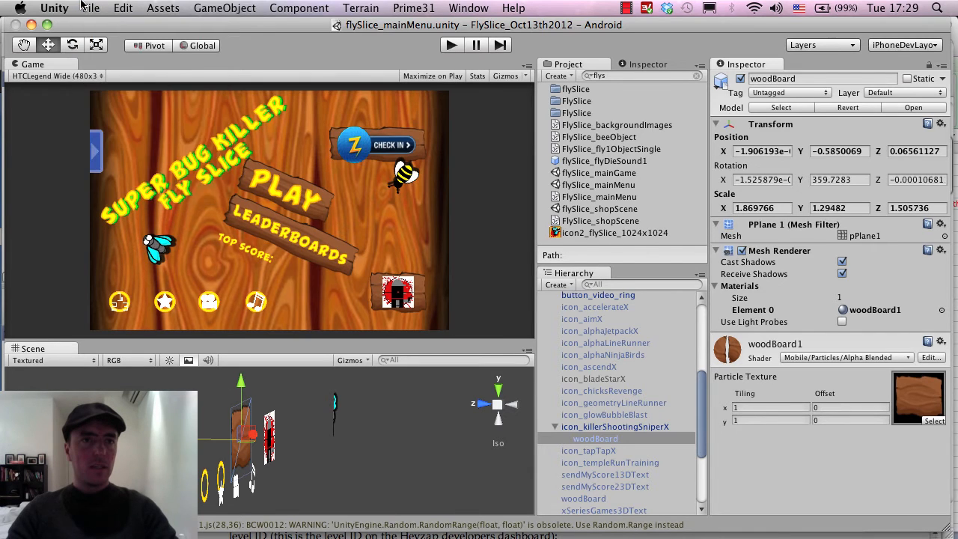
mouse_move(116, 137)
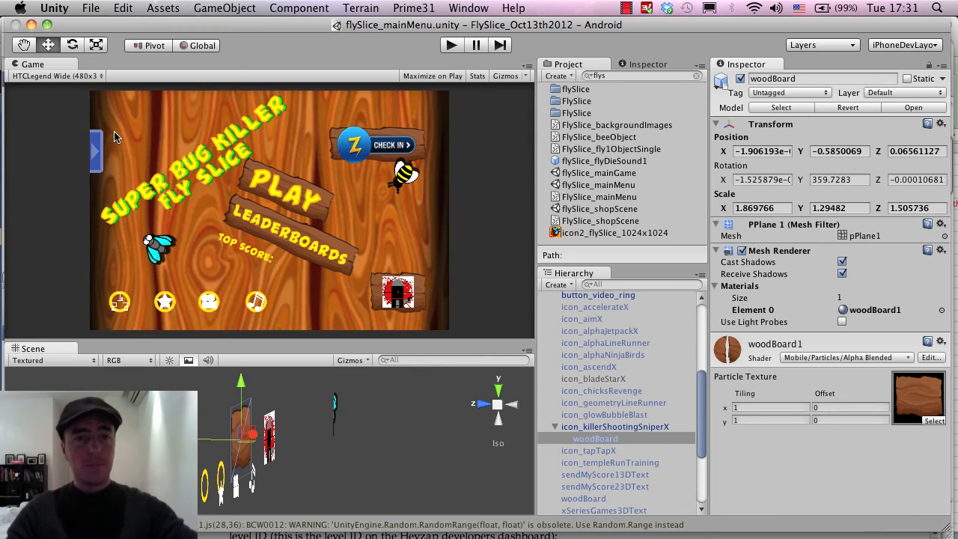
mouse_move(236, 4)
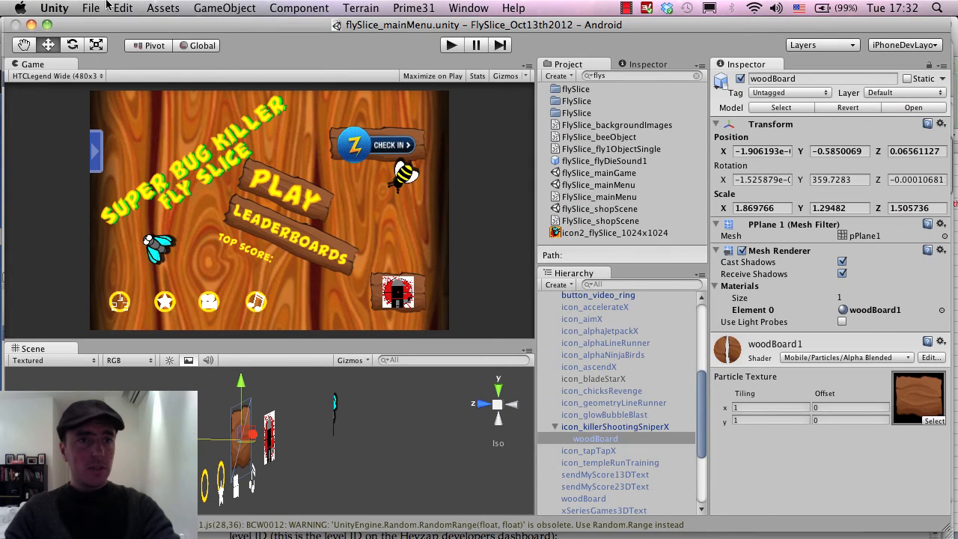
mouse_move(94, 7)
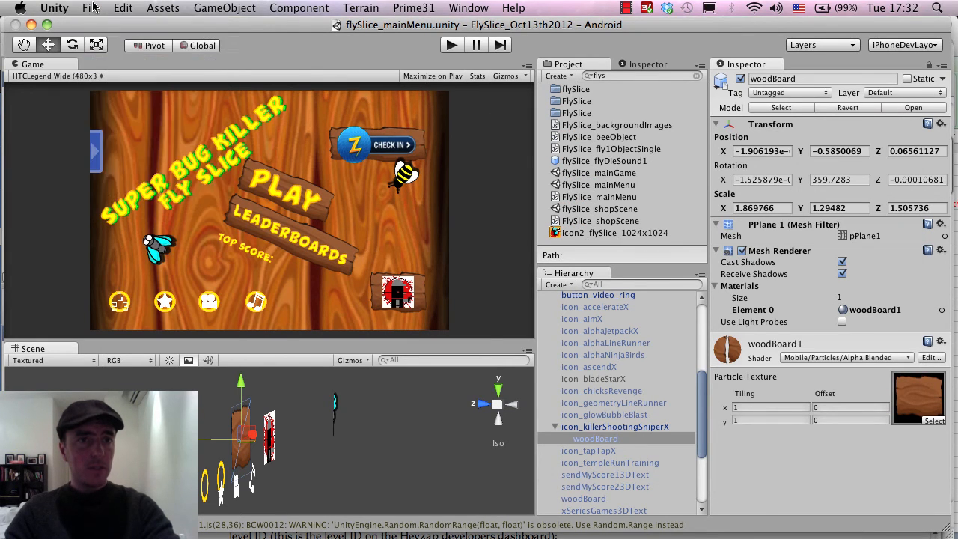
mouse_move(122, 128)
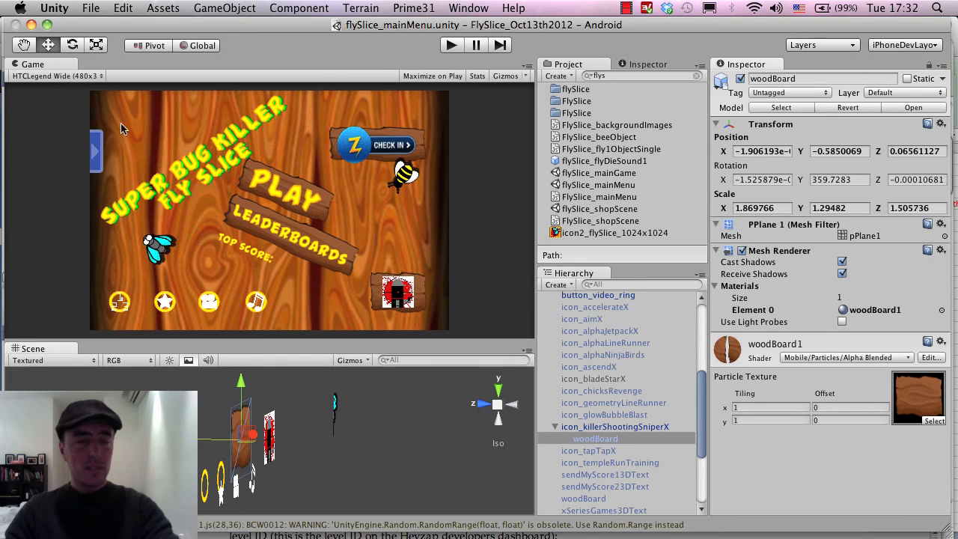